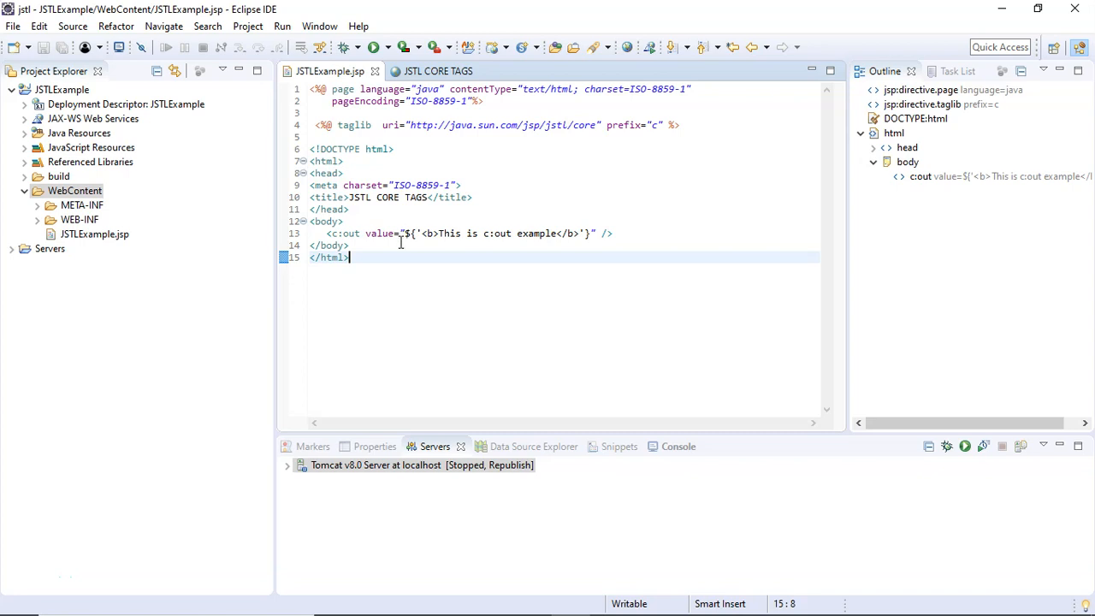
Select the c:out value expression and view the rendered page with literal <b> tags
left_click_drag(421, 233, 557, 233)
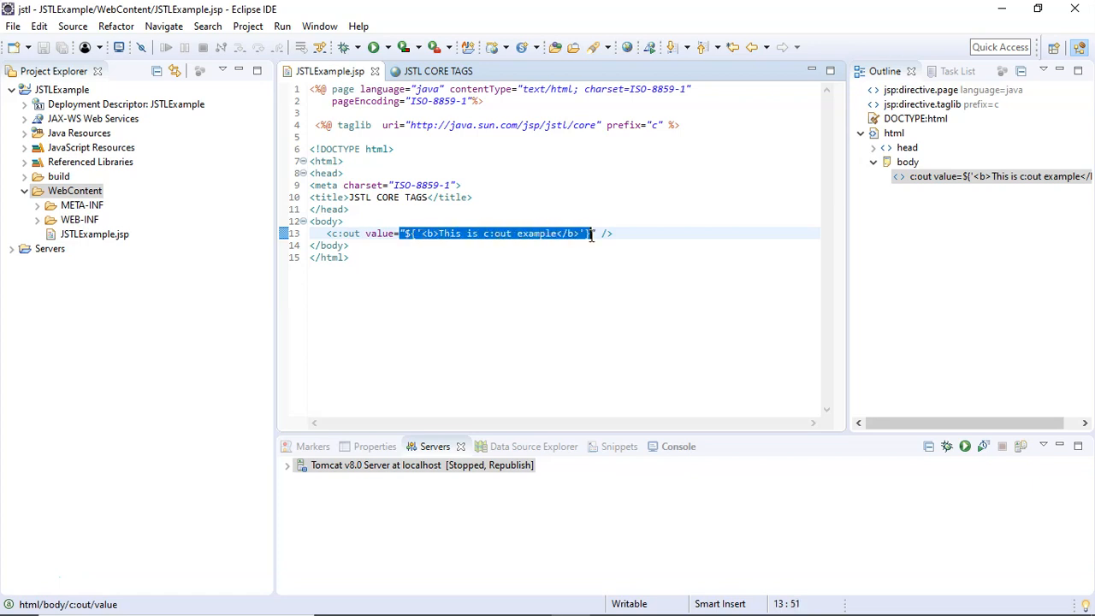
left_click(419, 233)
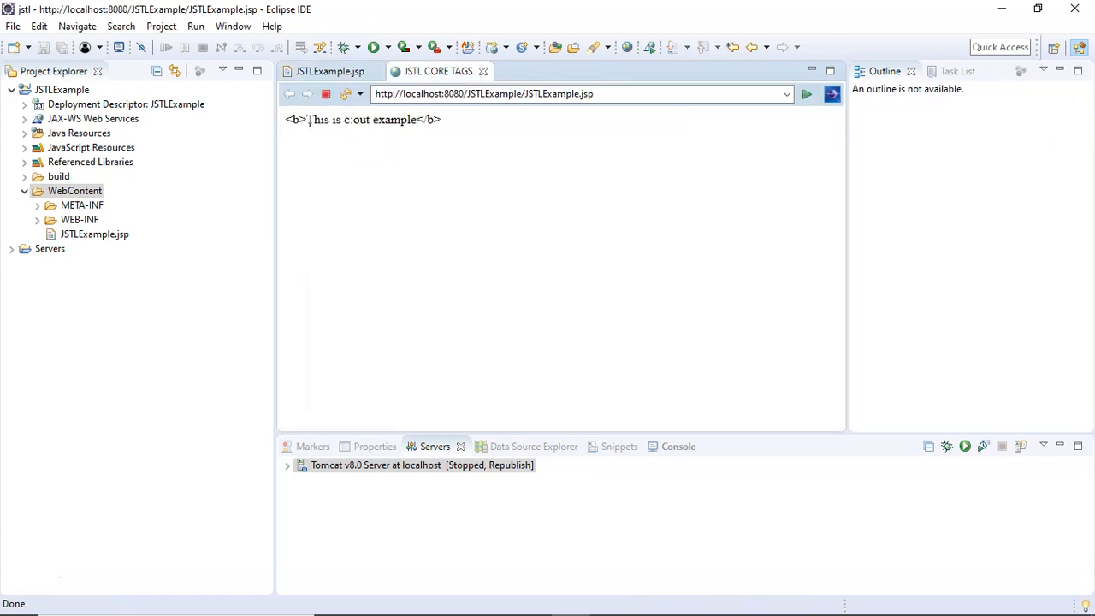
Highlight the output line showing literal tags, then return to the JSTLExample.jsp source
double_click(394, 120)
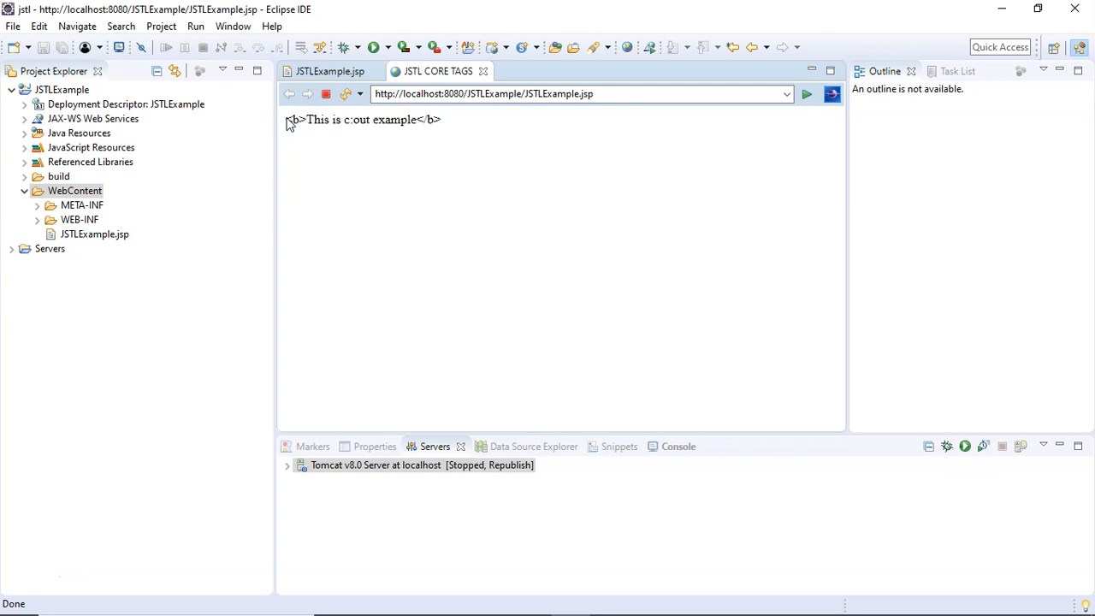
double_click(294, 120)
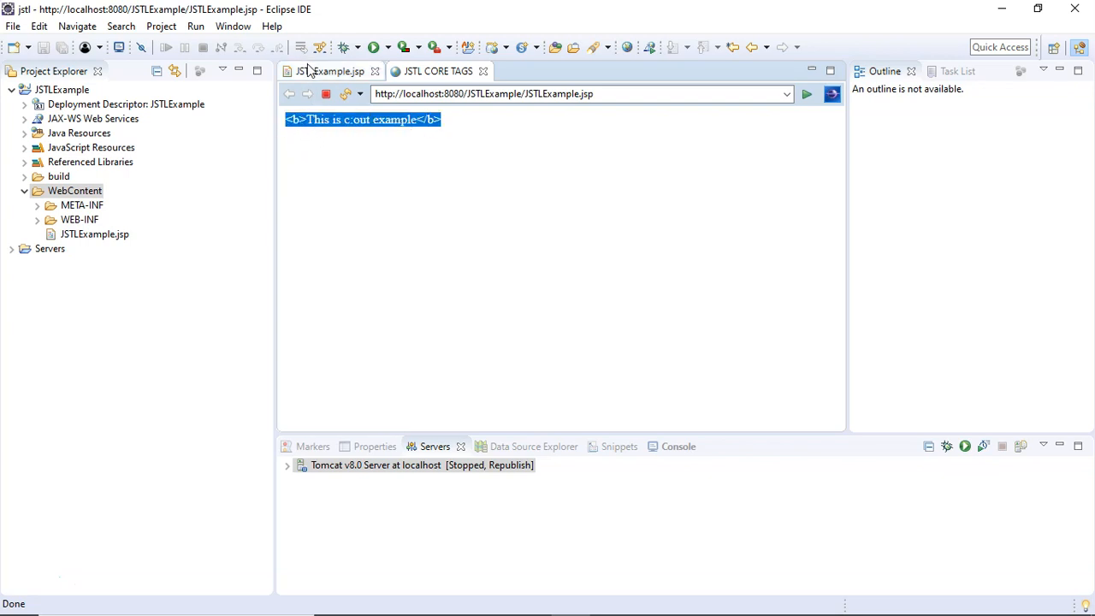
left_click(329, 71)
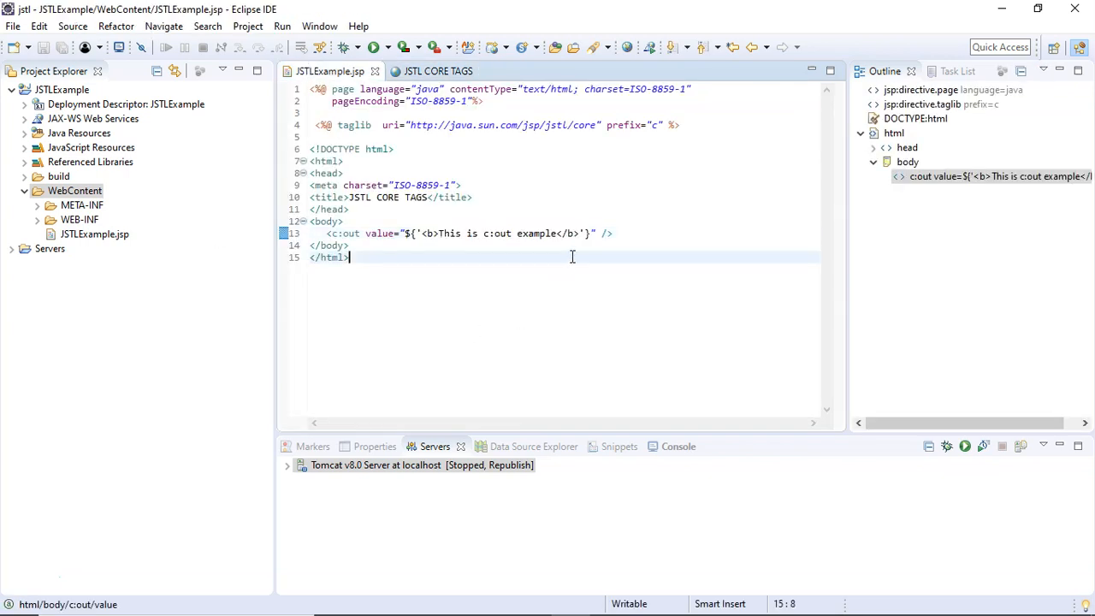
Add escapeXml="true" after the value attribute of the c:out tag
left_click(600, 233)
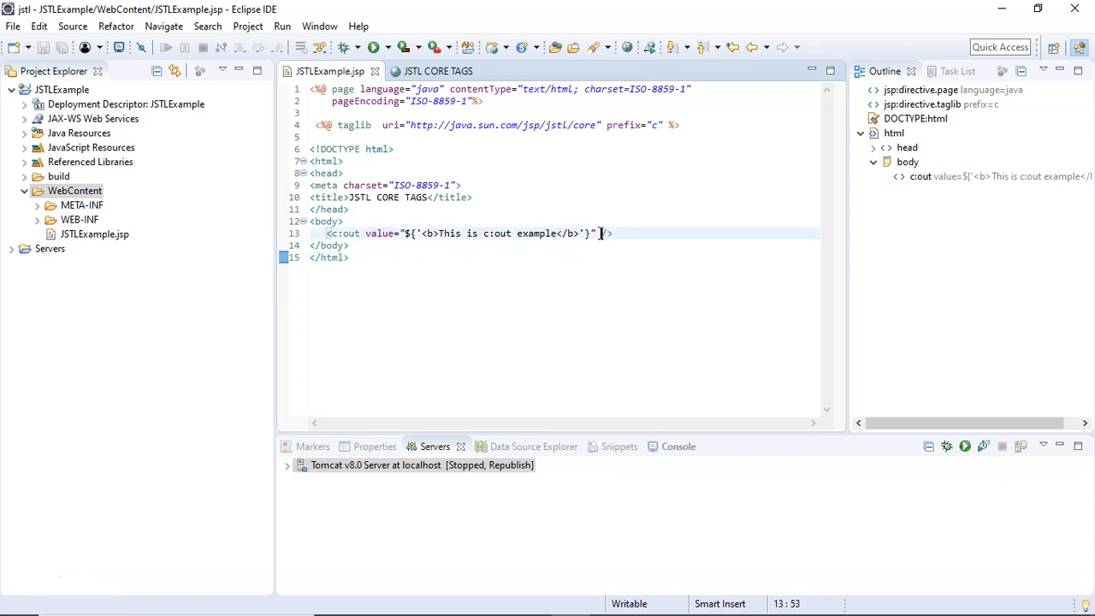
type("escap")
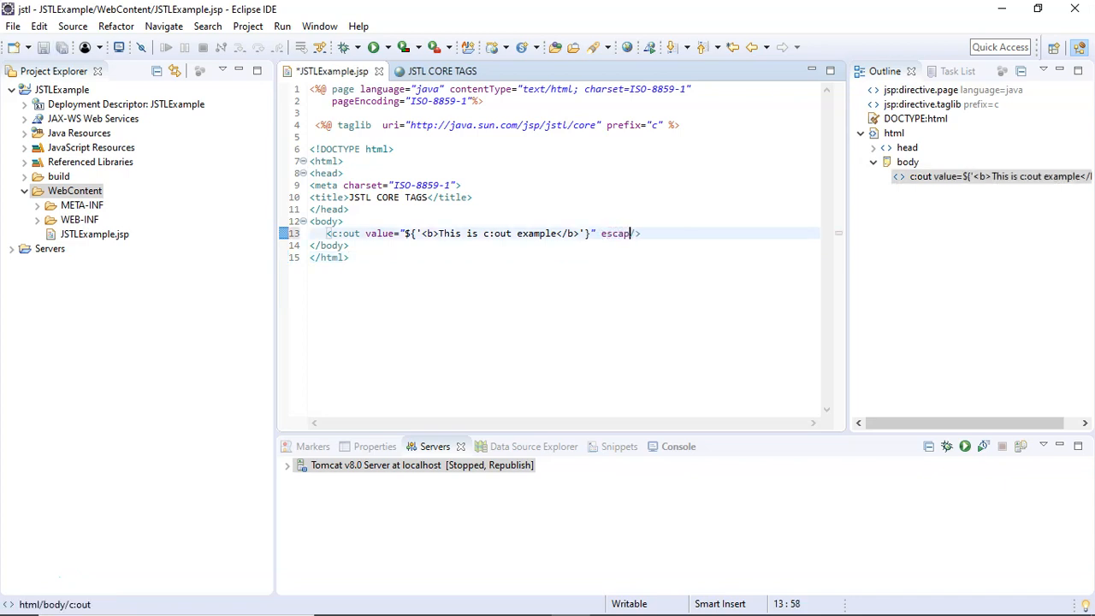
type("eXml=")
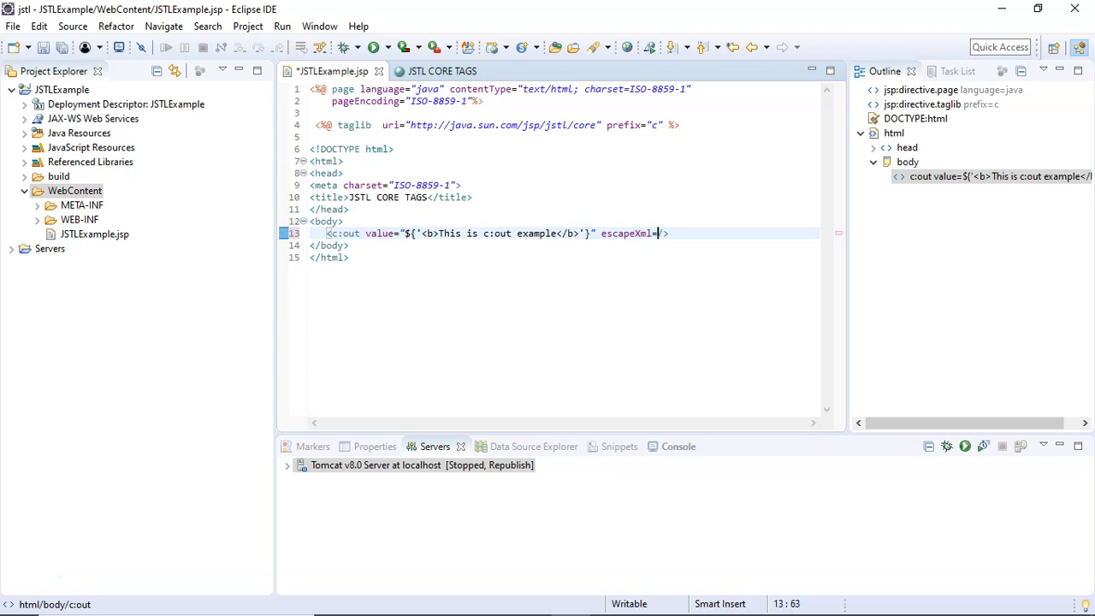
type("\"")
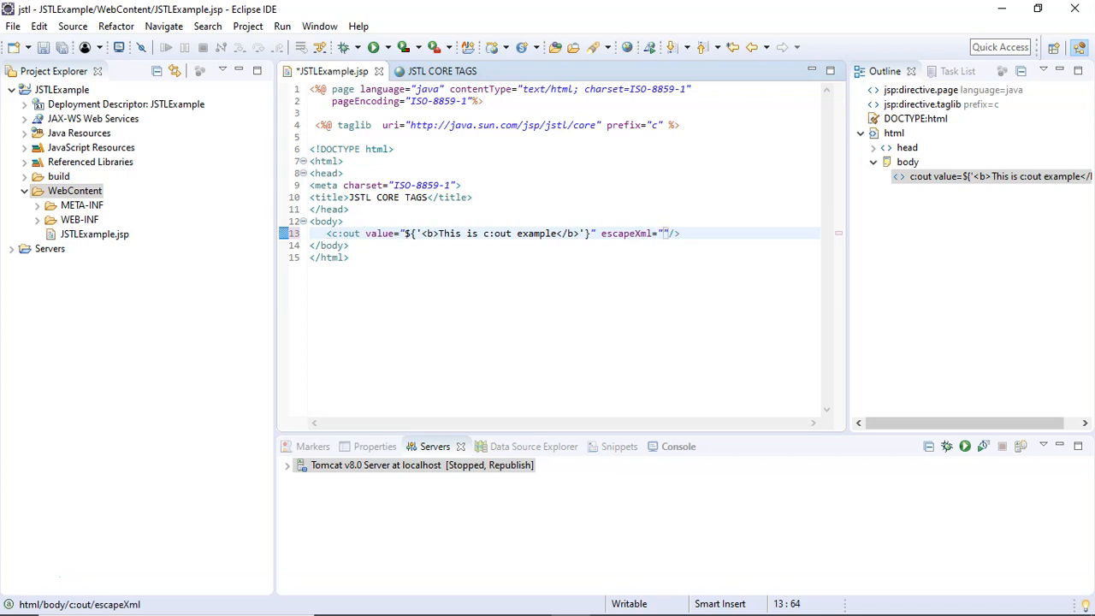
type("true")
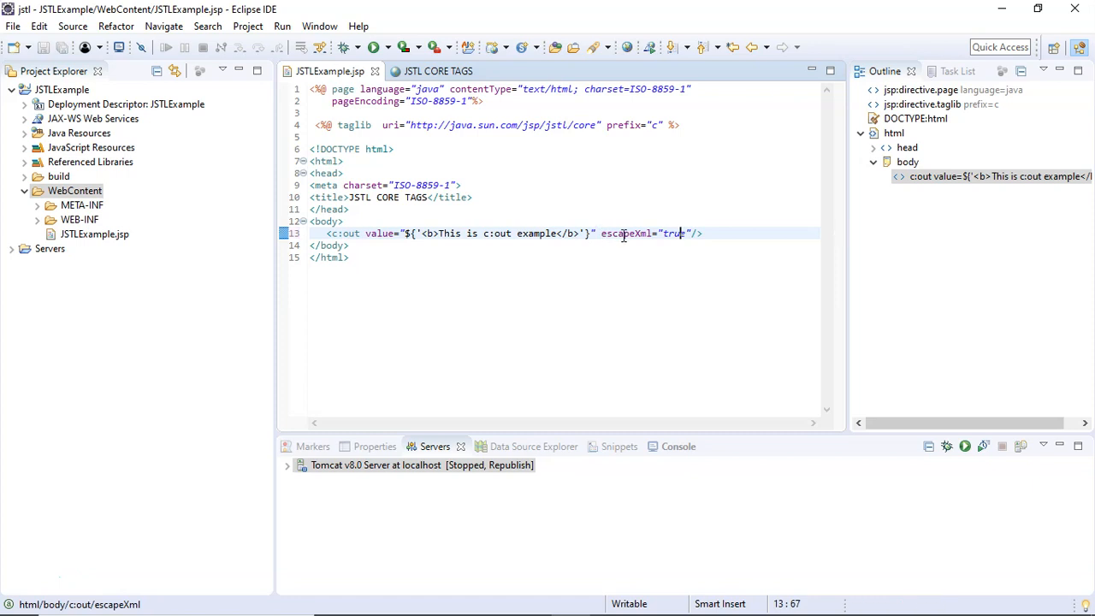
double_click(624, 233)
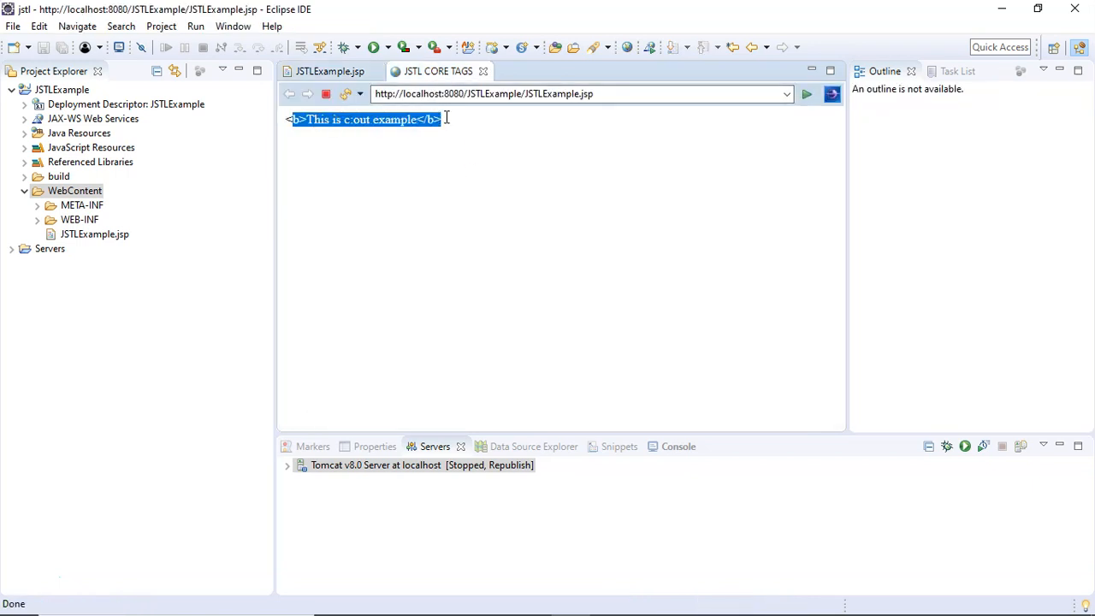
Return to the JSTLExample.jsp source still holding escapeXml="true"
left_click(329, 71)
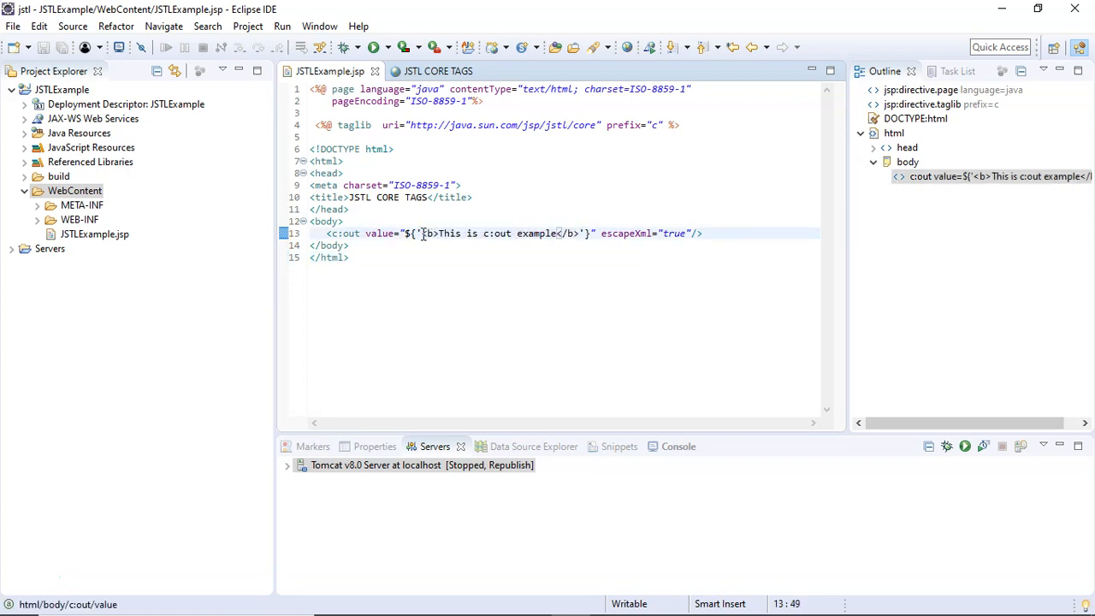
Replace the c:out escapeXml value true with false and save the JSP
left_click_drag(419, 233, 582, 232)
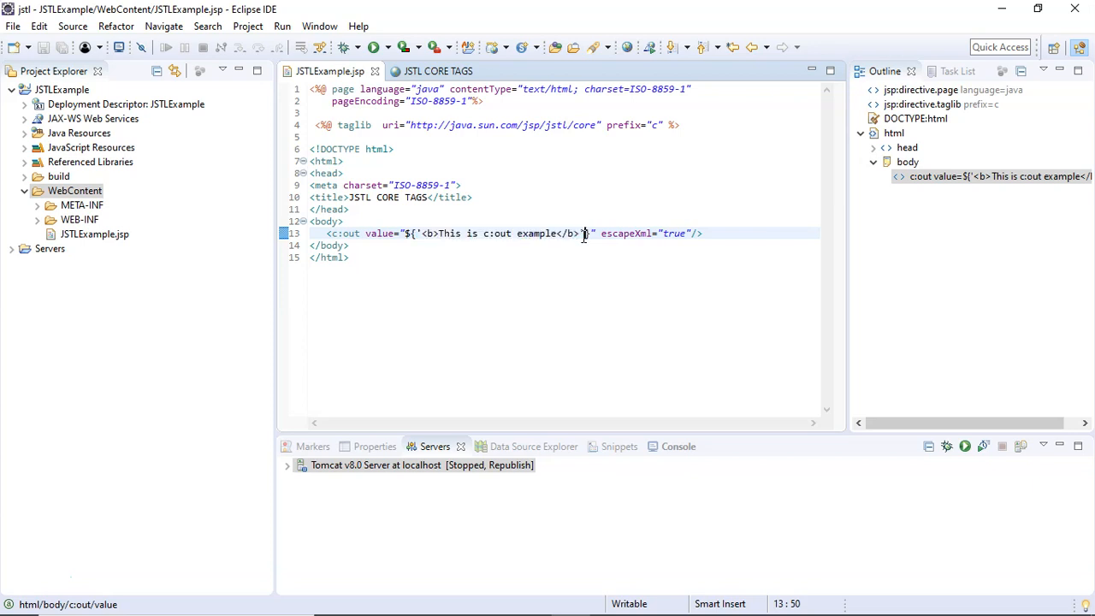
double_click(672, 234)
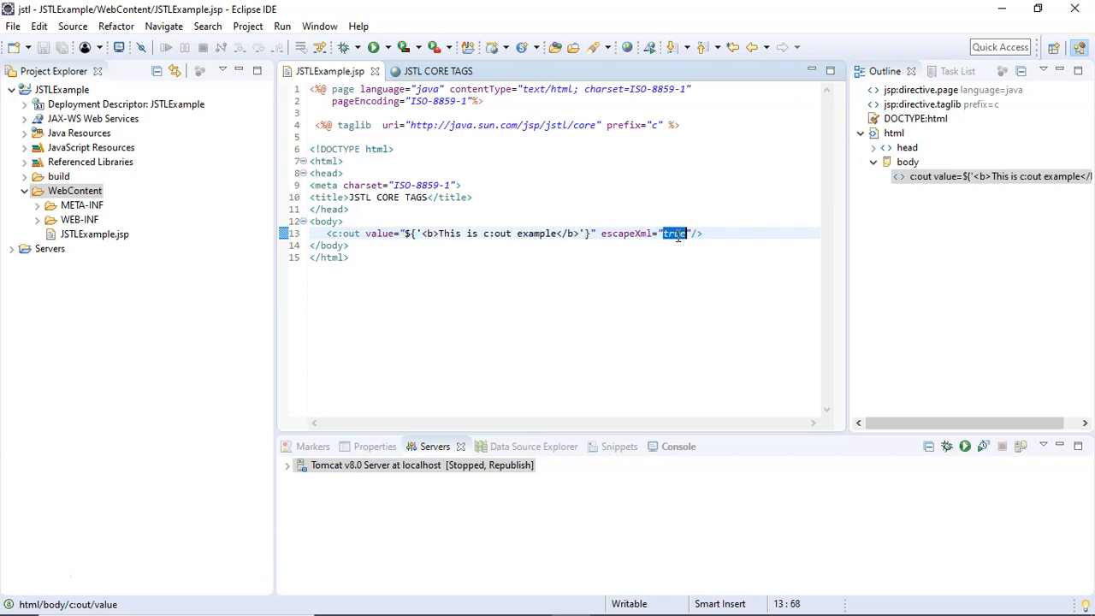
type("fa")
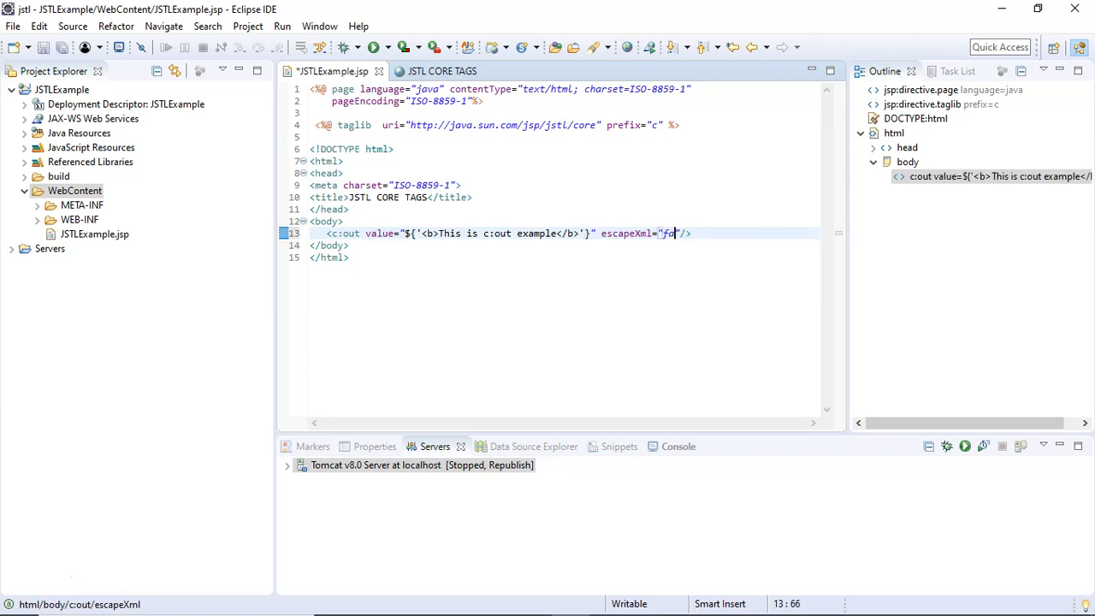
type("lse")
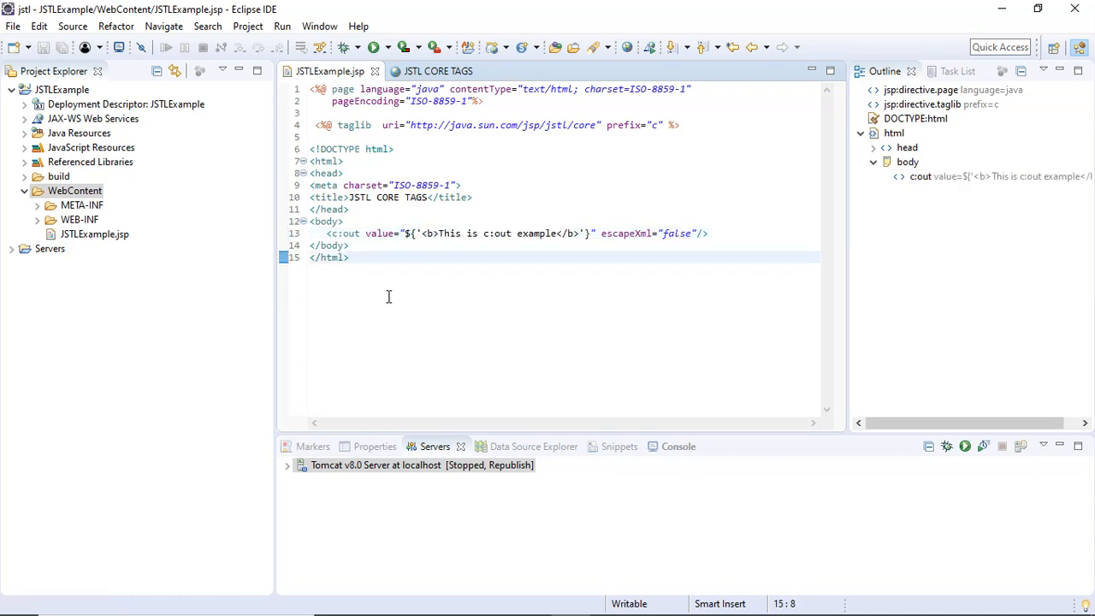
Run JSTLExample.jsp on the existing Tomcat server and highlight the bold 'This is c:out example' output
right_click(389, 297)
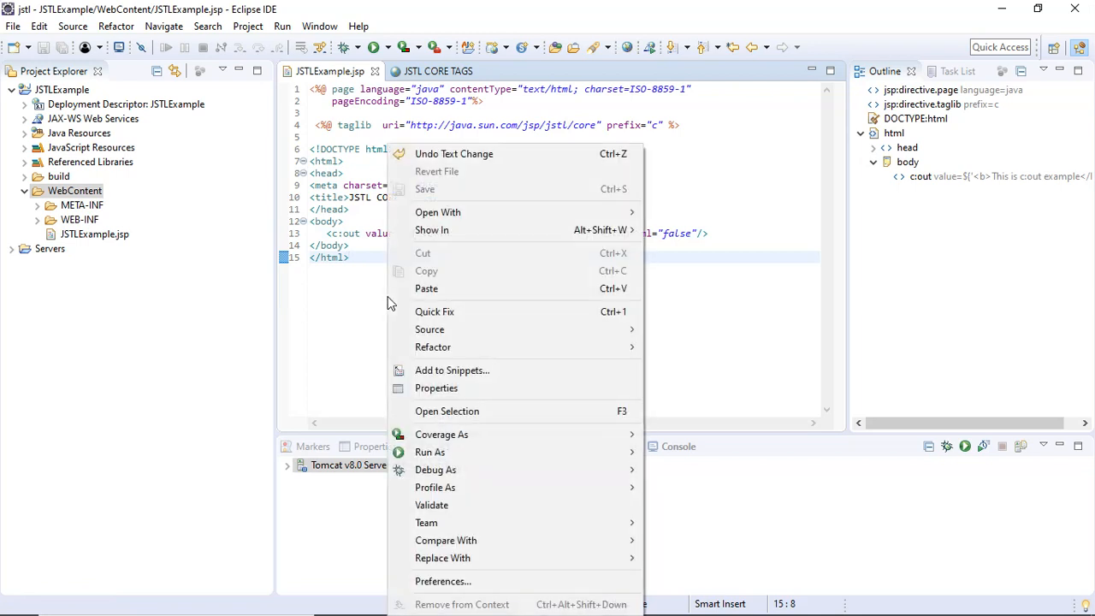
mouse_move(430, 452)
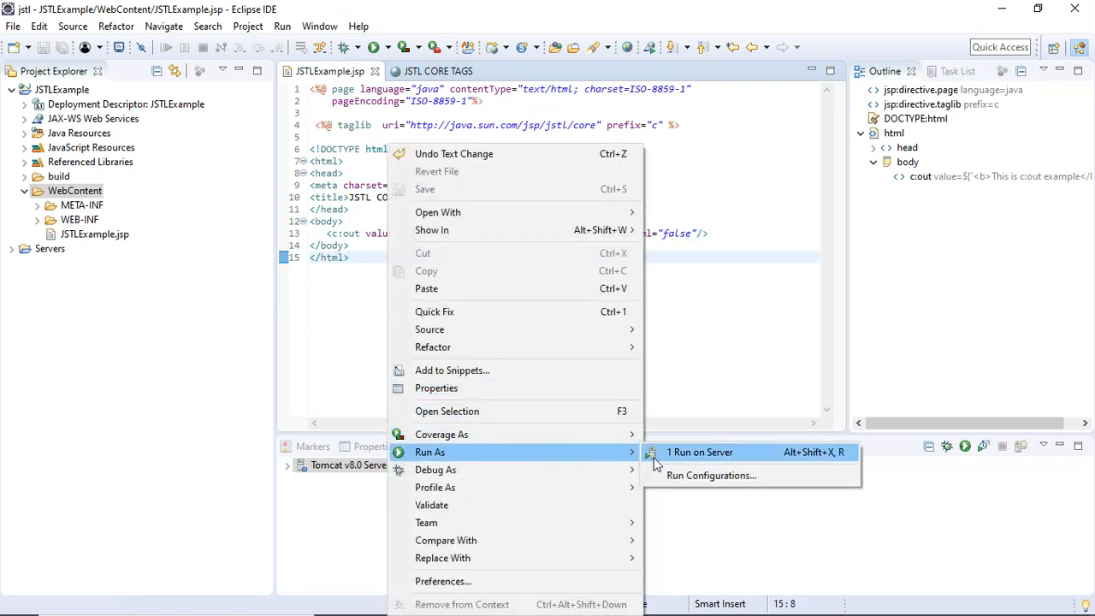
left_click(699, 451)
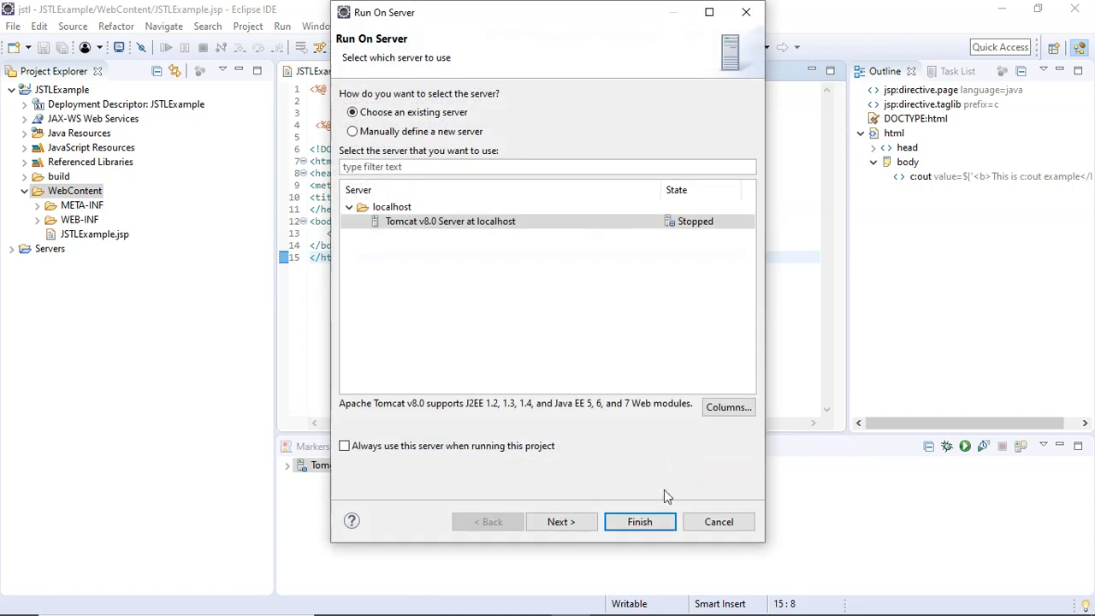
left_click(639, 522)
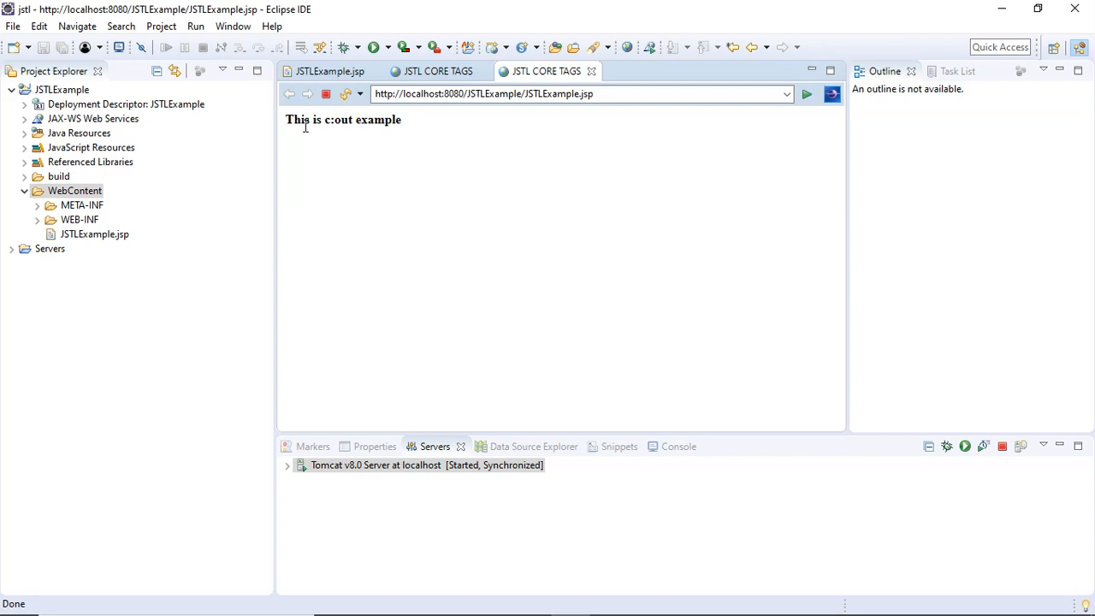
triple_click(342, 119)
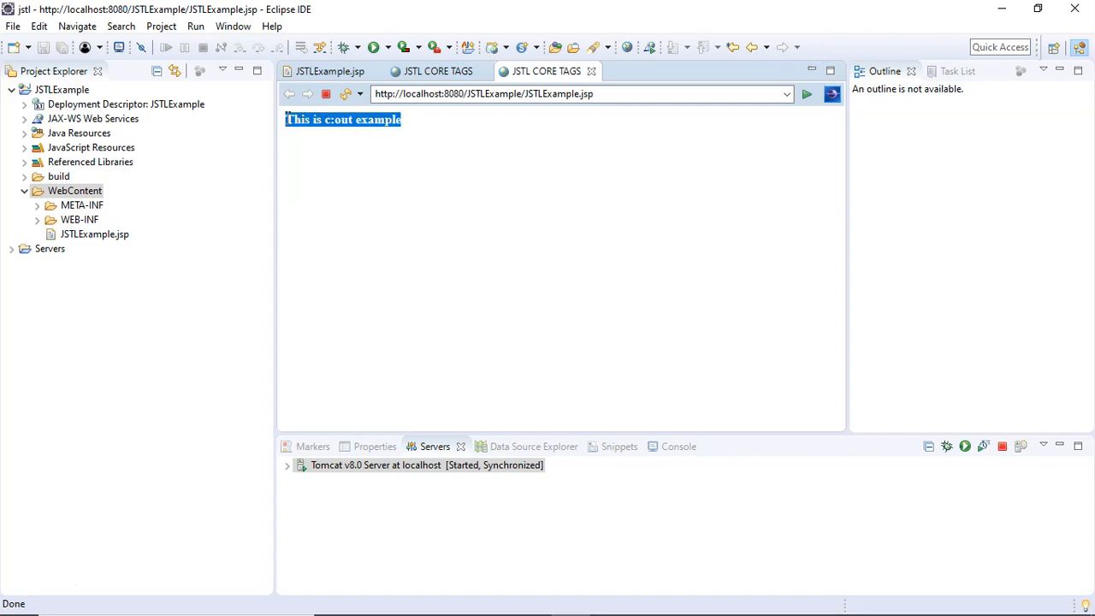